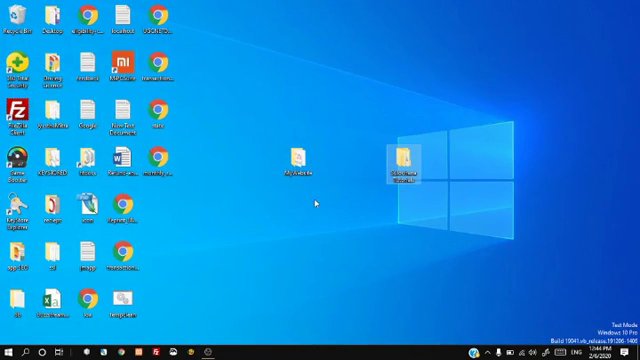
Open the desktop project folder, then its app folder, then the res folder.
double_click(405, 160)
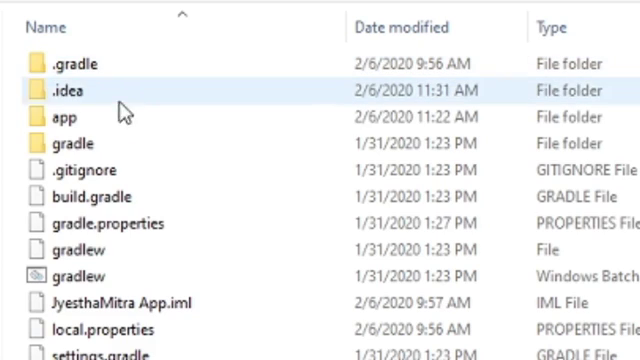
left_click(65, 117)
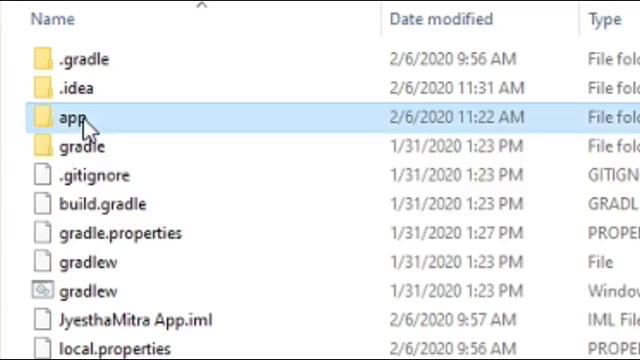
double_click(65, 117)
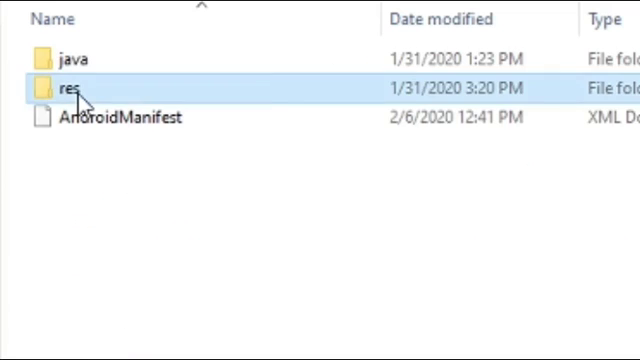
double_click(70, 88)
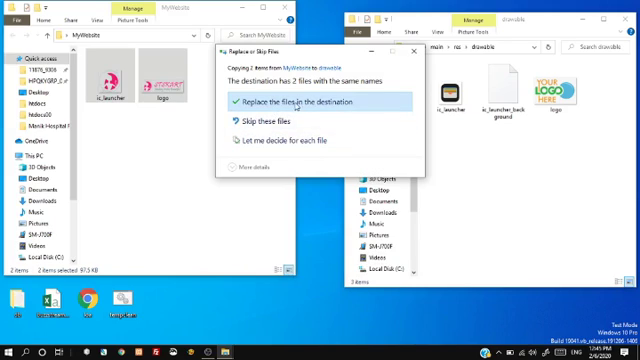
Overwrite drawable's ic_launcher and logo with the MyWebsite images.
left_click(290, 101)
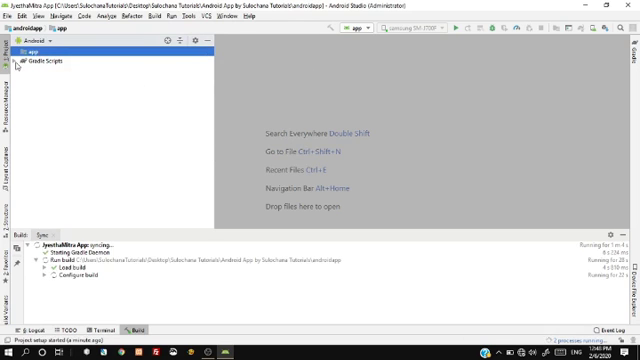
Switch the Project pane to Packages view and expand app > com > example.
left_click(36, 45)
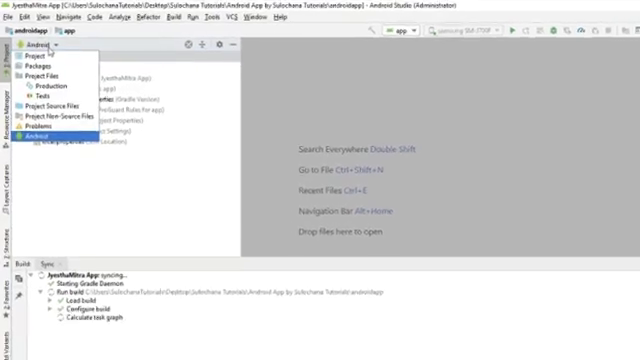
left_click(50, 62)
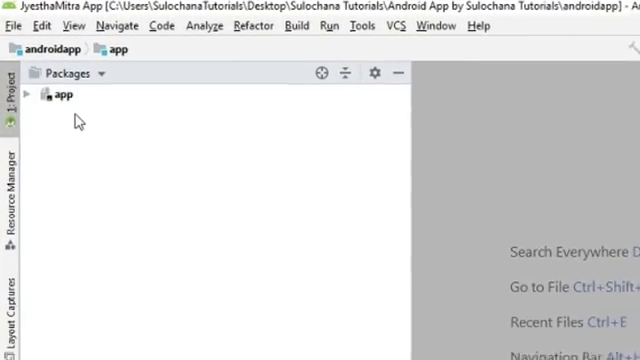
left_click(46, 95)
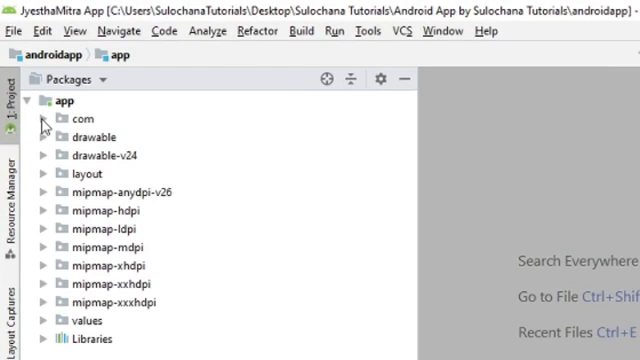
left_click(42, 117)
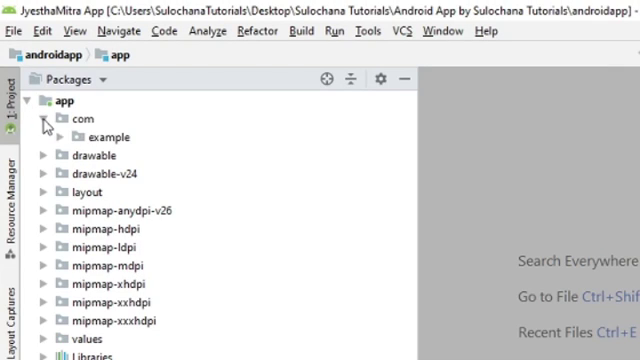
left_click(54, 110)
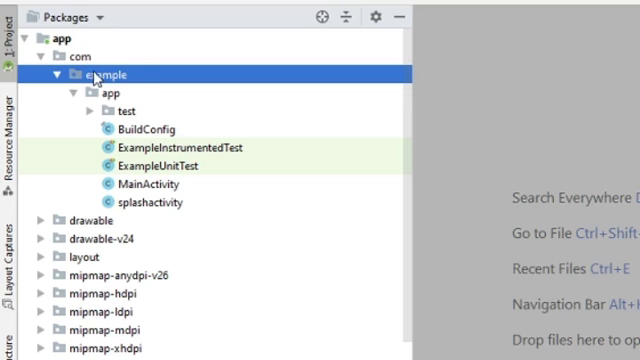
Refactor-rename the example package to techlight across the project.
right_click(108, 74)
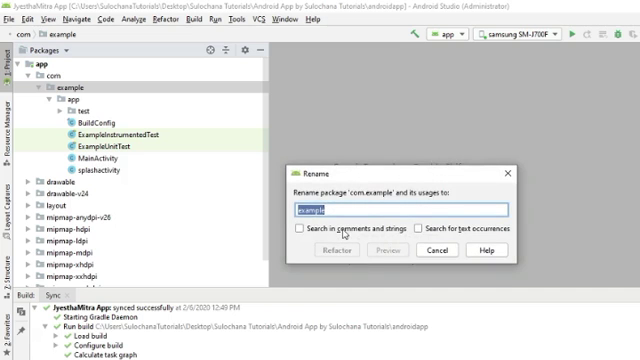
type("techlight")
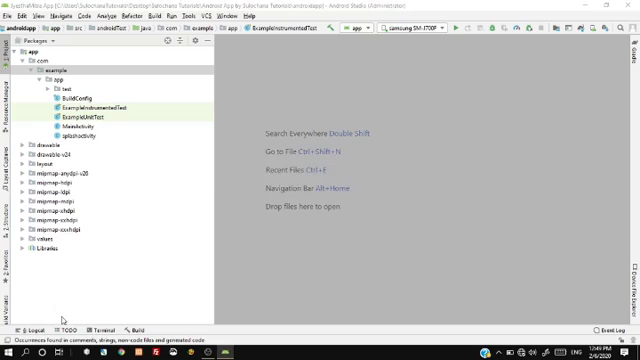
left_click(23, 66)
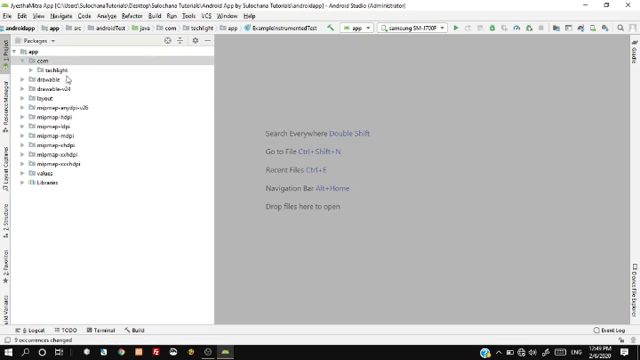
right_click(55, 72)
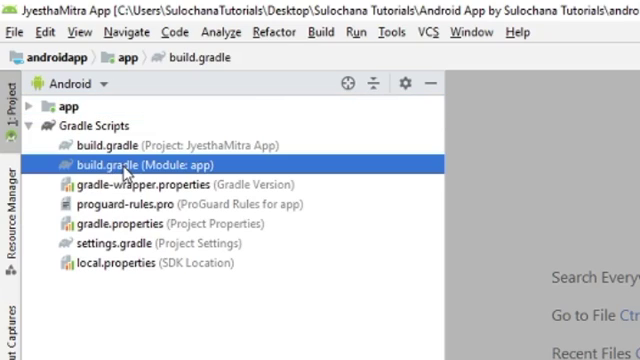
Open build.gradle (Module: app) under Gradle Scripts.
double_click(128, 163)
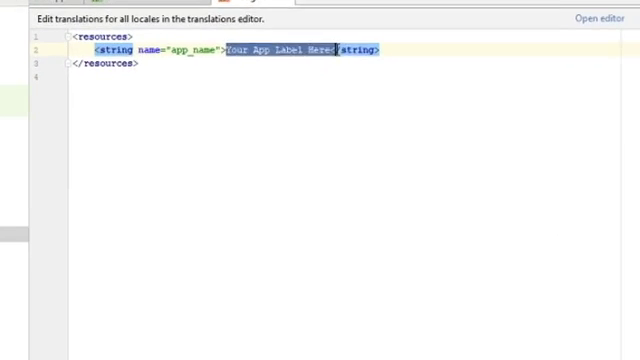
Set the app_name value in strings.xml to 'STSKART Beauty Products'.
type("$")
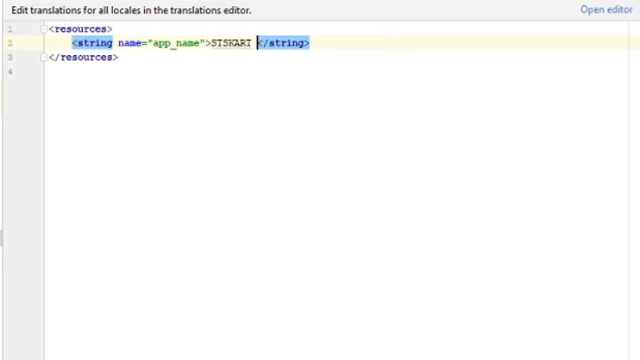
type("Beau")
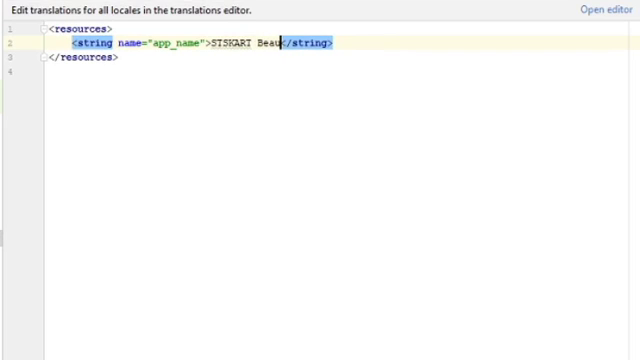
type("ty Products")
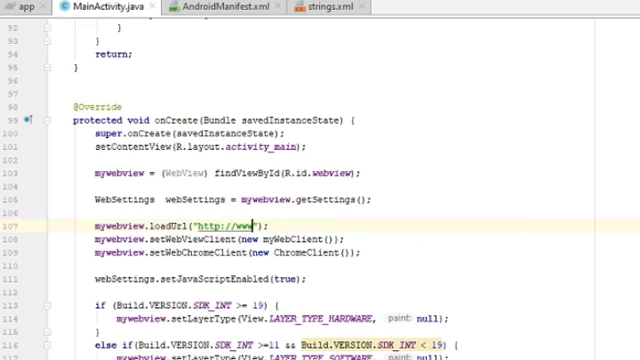
Point MainActivity's loadUrl at the stskart website address.
type("stskart.c")
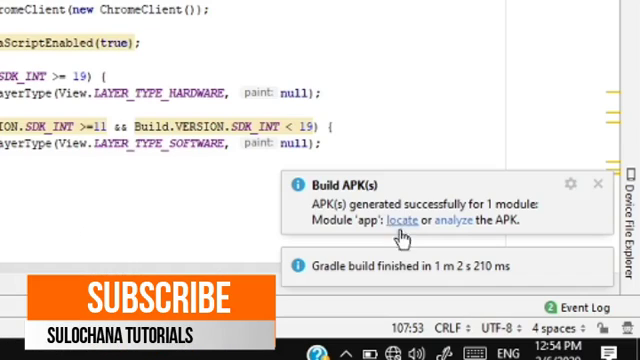
Build the APK and locate its output folder from the build notification.
left_click(390, 218)
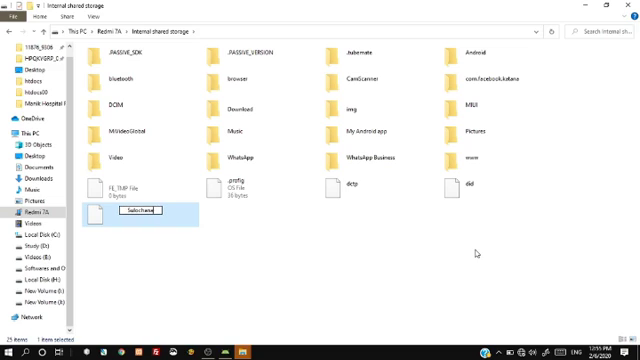
Name the new Redmi 7A internal-storage folder 'SulochanaTutorials'.
type("Tutorials")
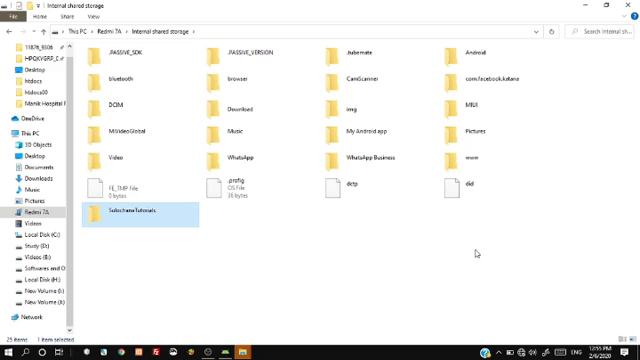